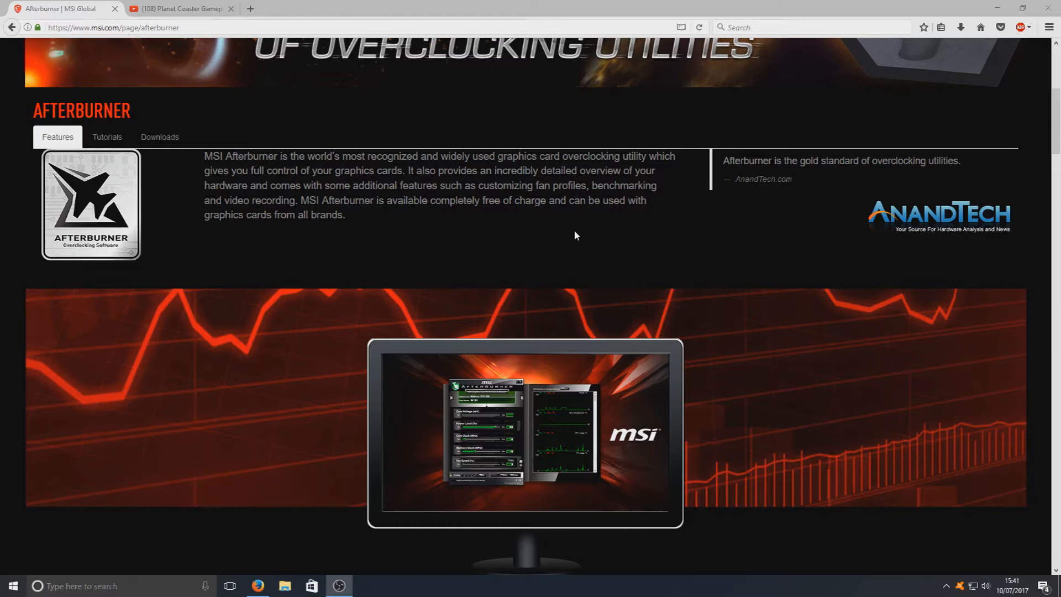
# Switch to the YouTube tab playing Planet Coaster with the FPS overlay visible.
pyautogui.scroll(-3)
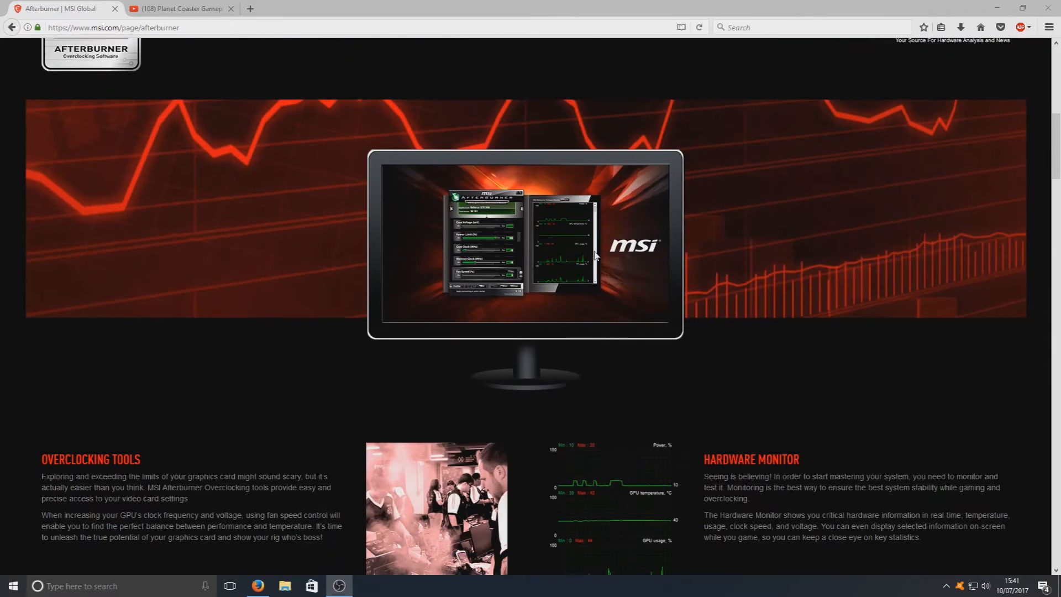
pyautogui.scroll(-3)
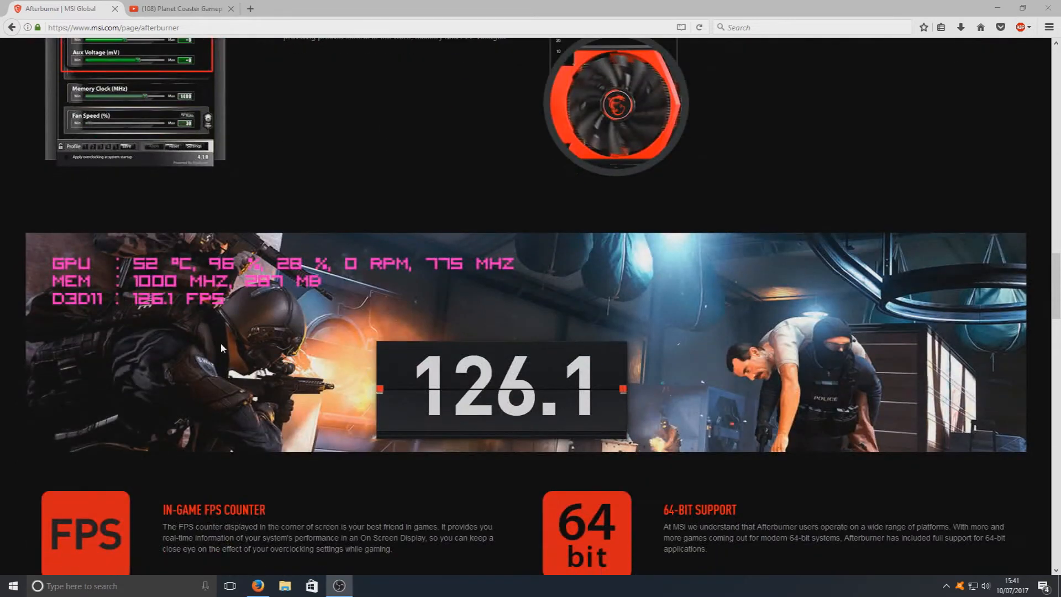
pyautogui.moveTo(256, 280)
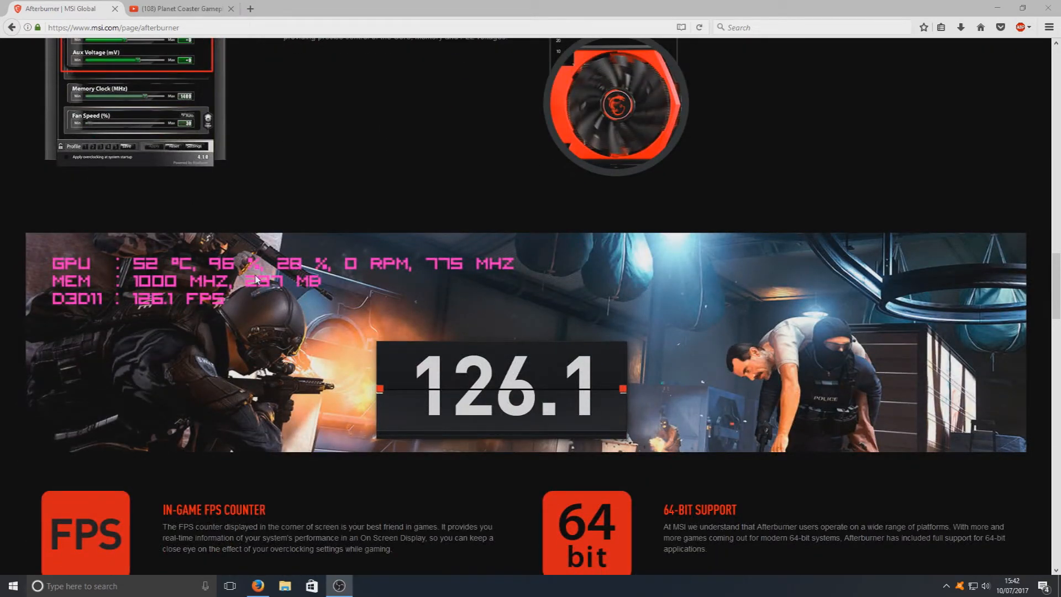
pyautogui.moveTo(369, 269)
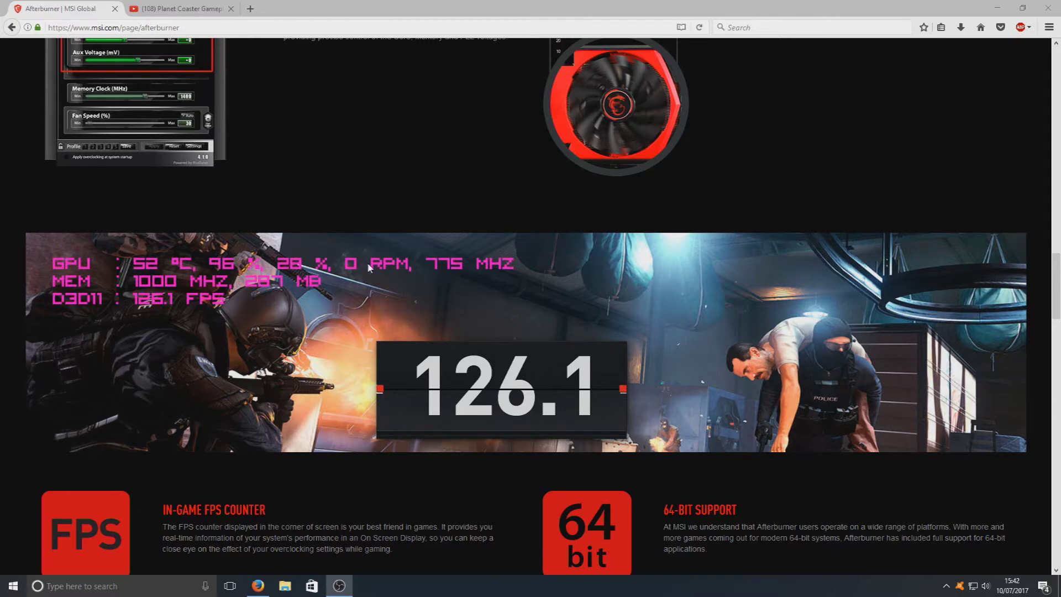
pyautogui.moveTo(182, 8)
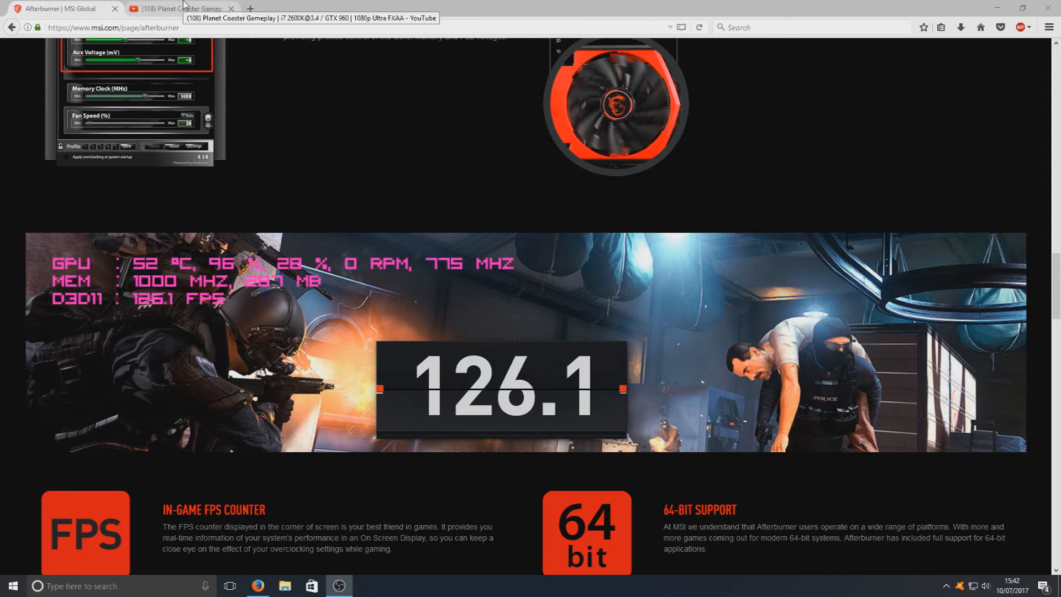
pyautogui.click(178, 7)
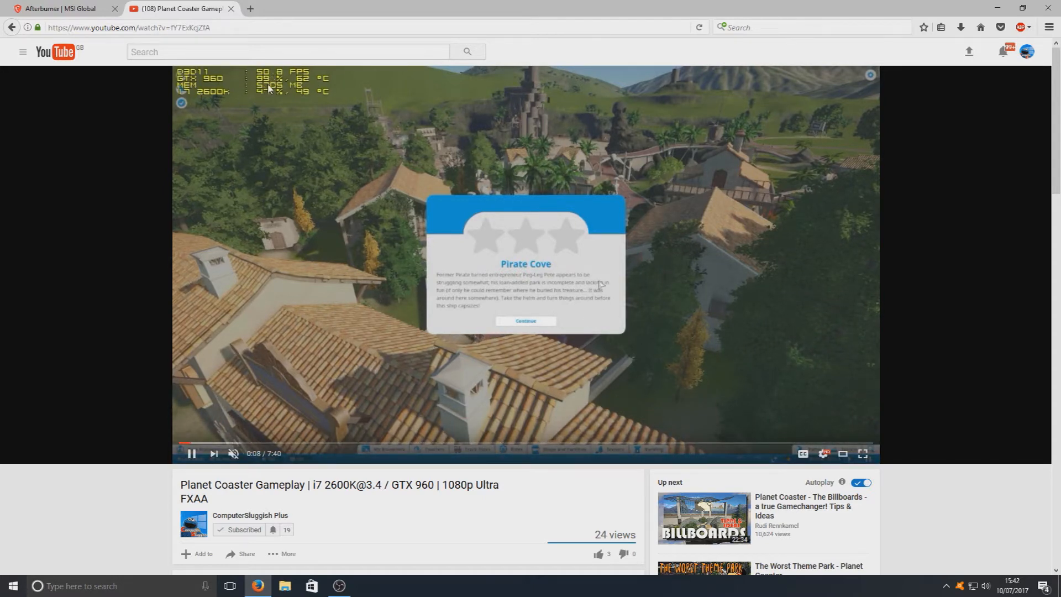
pyautogui.moveTo(354, 124)
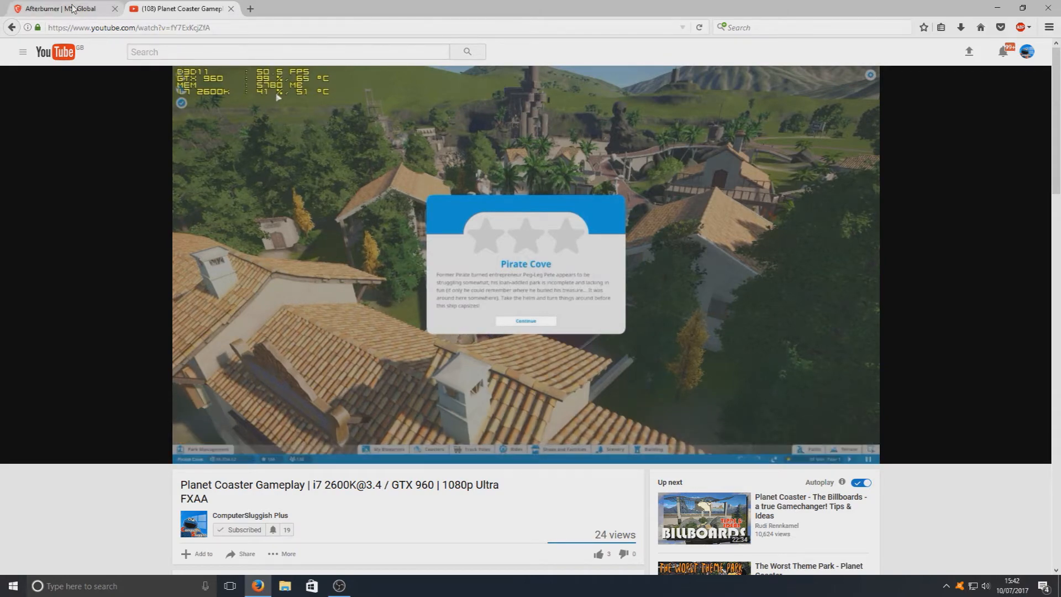
# Return to the msi.com Afterburner page and show its Downloads section.
pyautogui.click(61, 7)
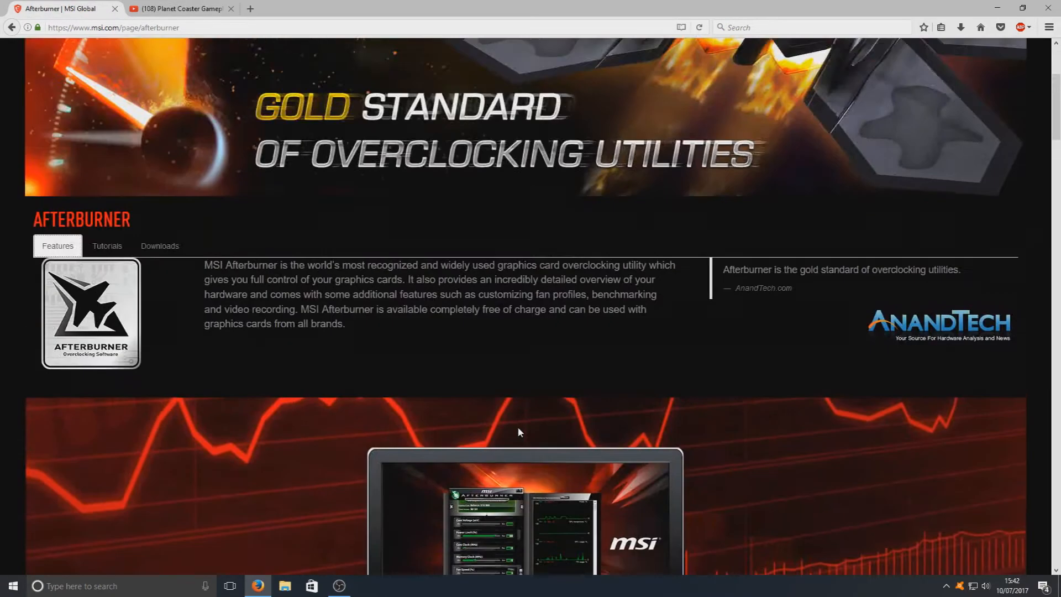
pyautogui.scroll(3)
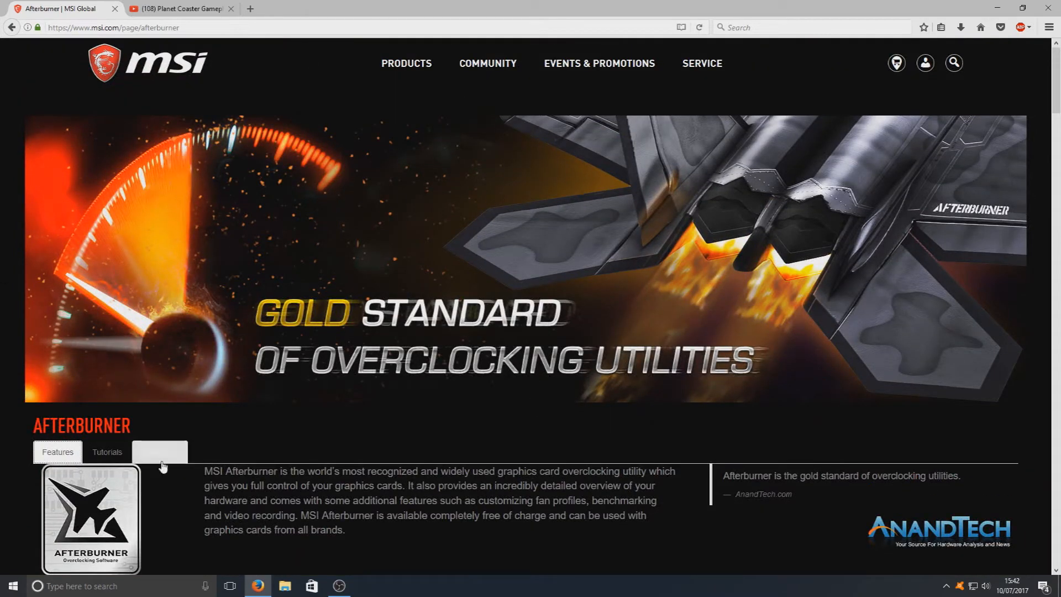
pyautogui.click(159, 451)
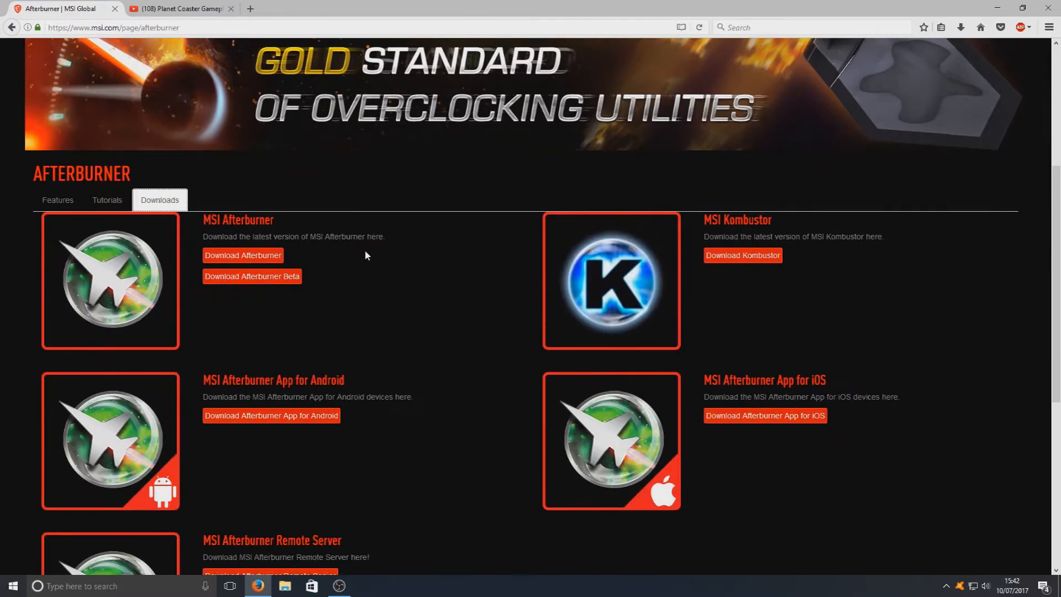
pyautogui.moveTo(270, 259)
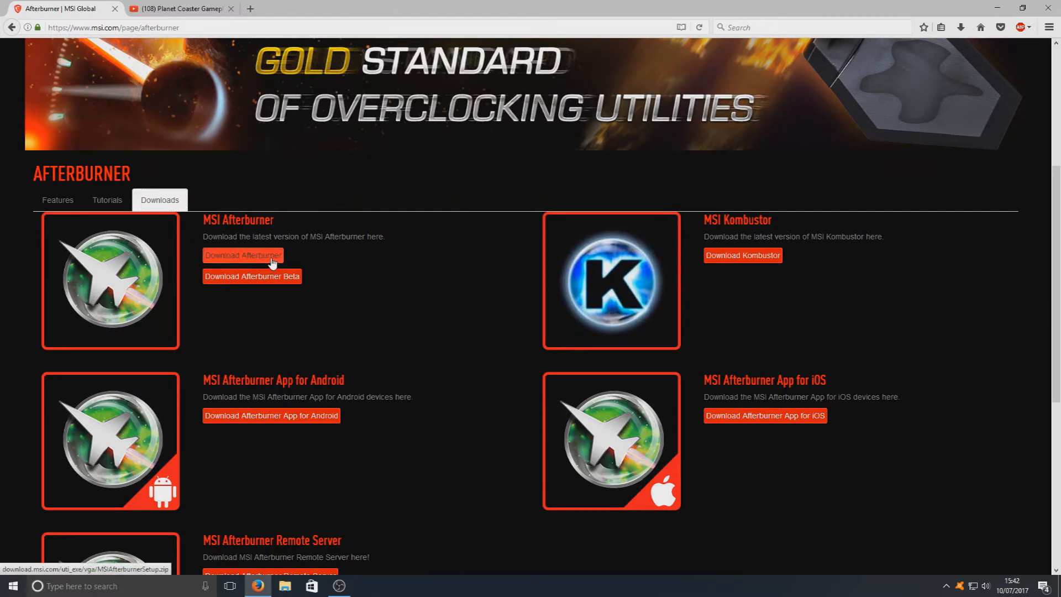
# Download MSIAfterburnerSetup.zip, save it to disk and open it in WinRAR.
pyautogui.click(242, 255)
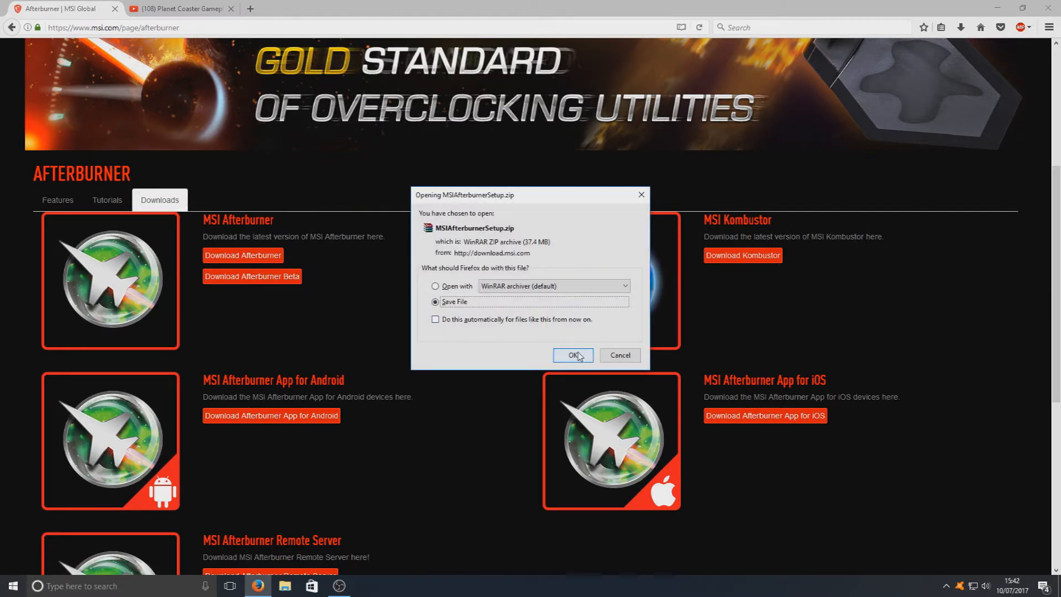
pyautogui.click(574, 355)
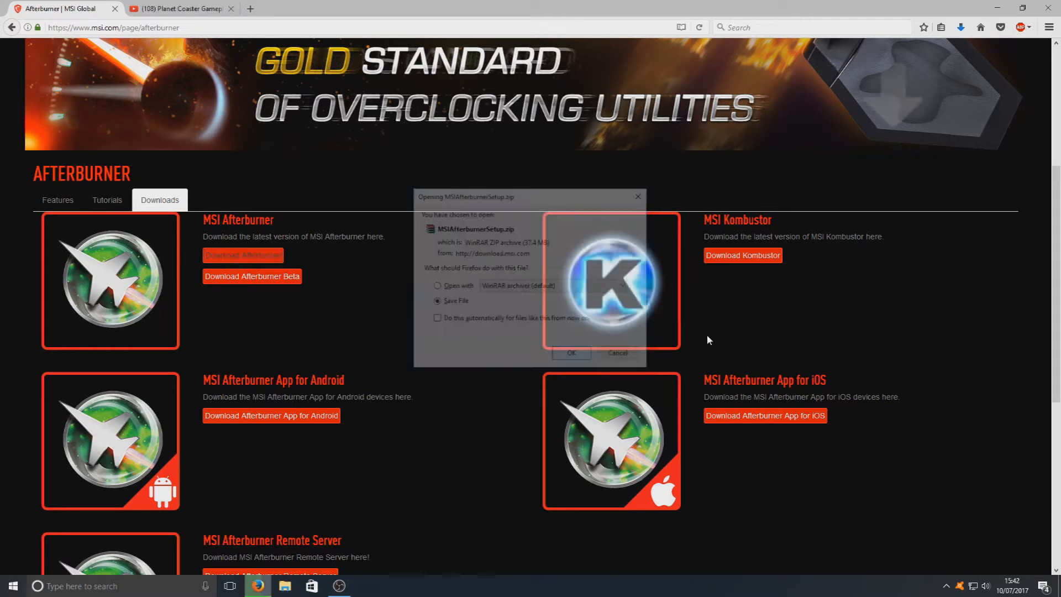
pyautogui.click(571, 353)
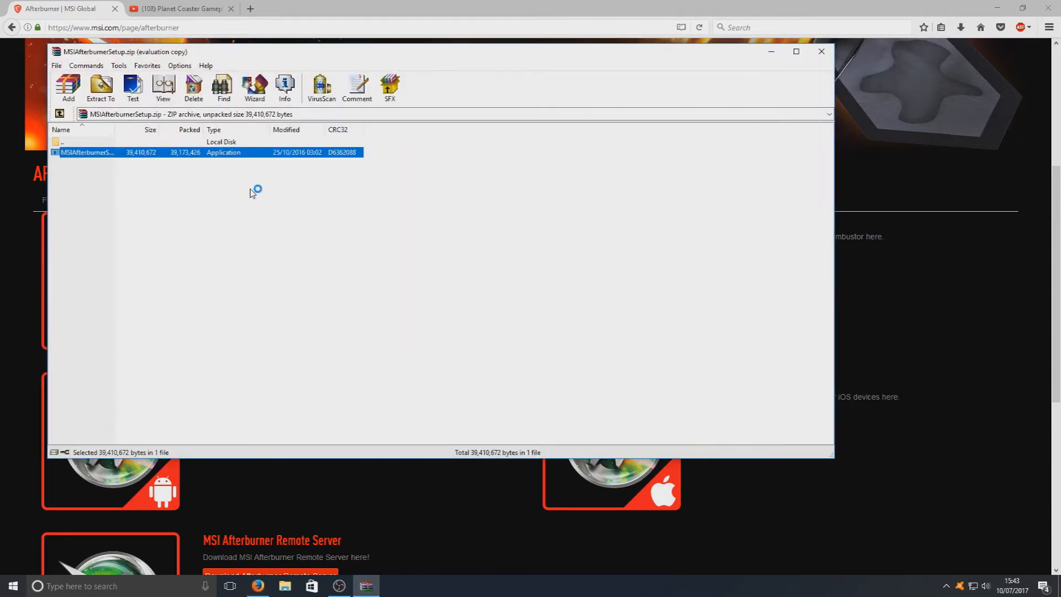
# Launch the setup exe, choose English, pass the welcome screen and accept the licence.
pyautogui.doubleClick(86, 151)
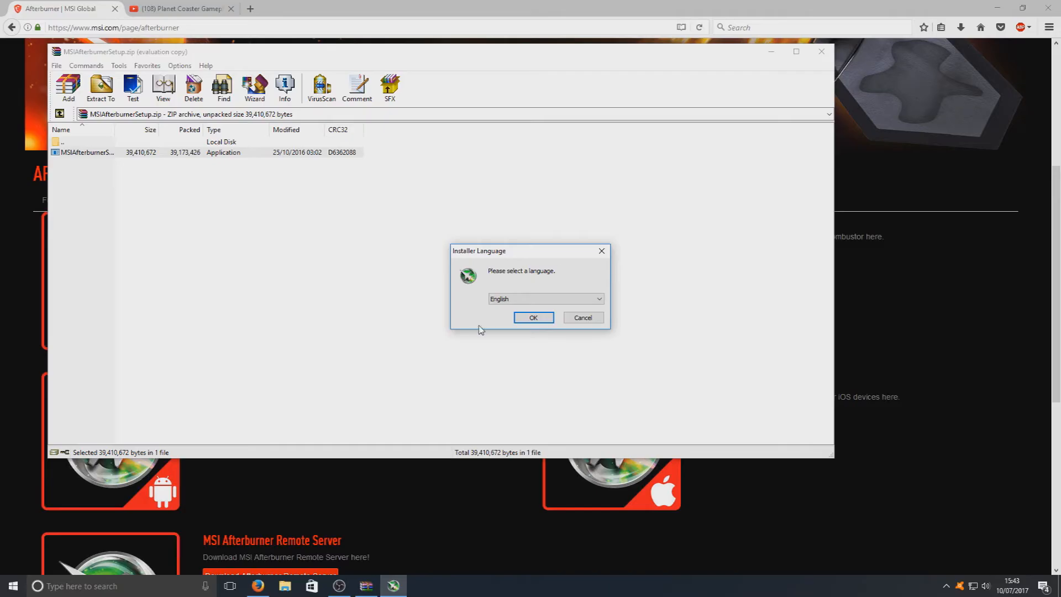
pyautogui.click(532, 317)
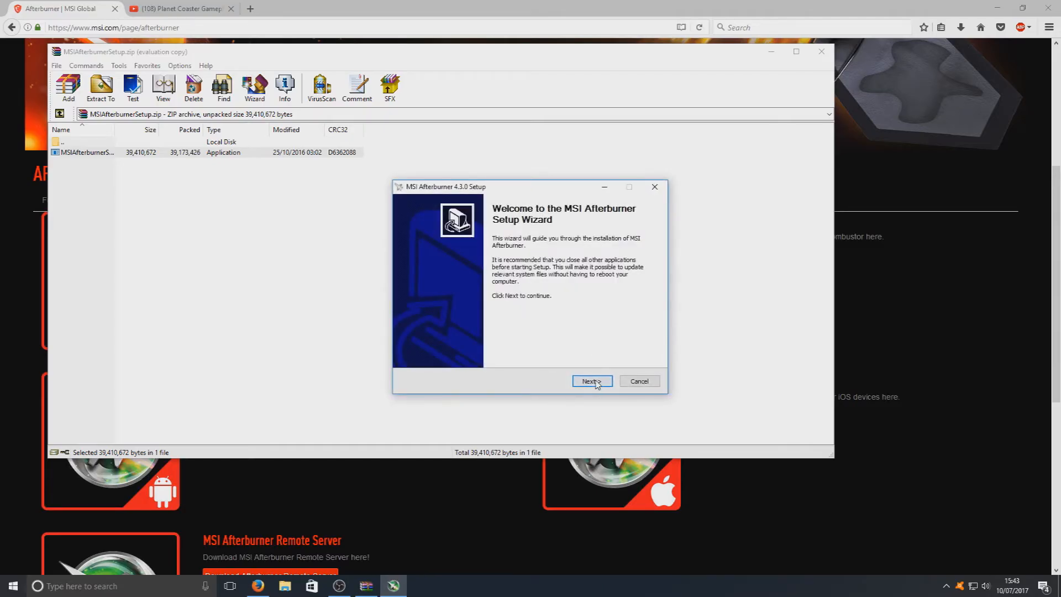
pyautogui.click(590, 381)
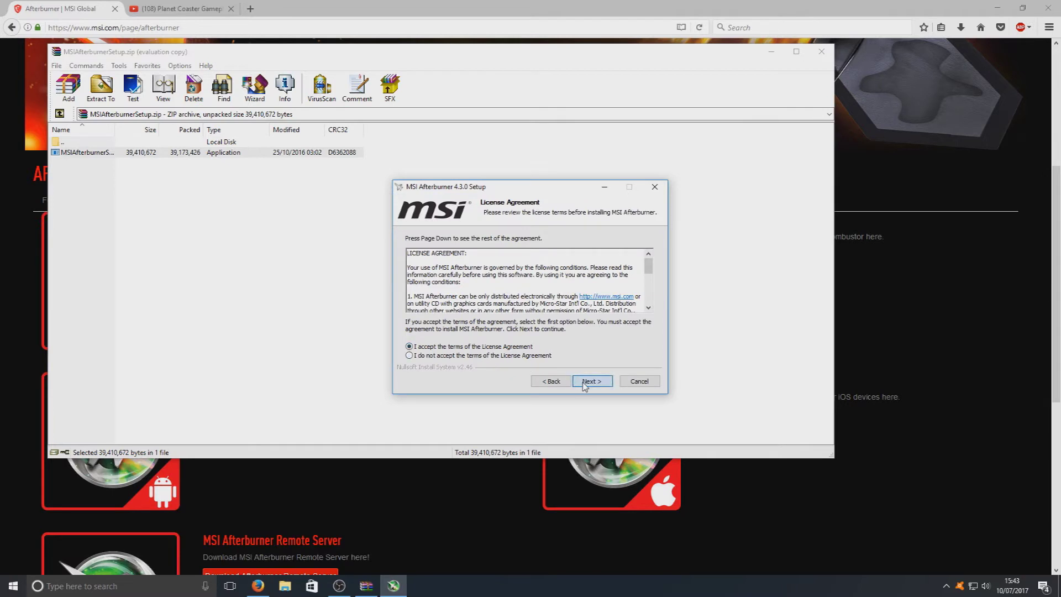
pyautogui.click(590, 381)
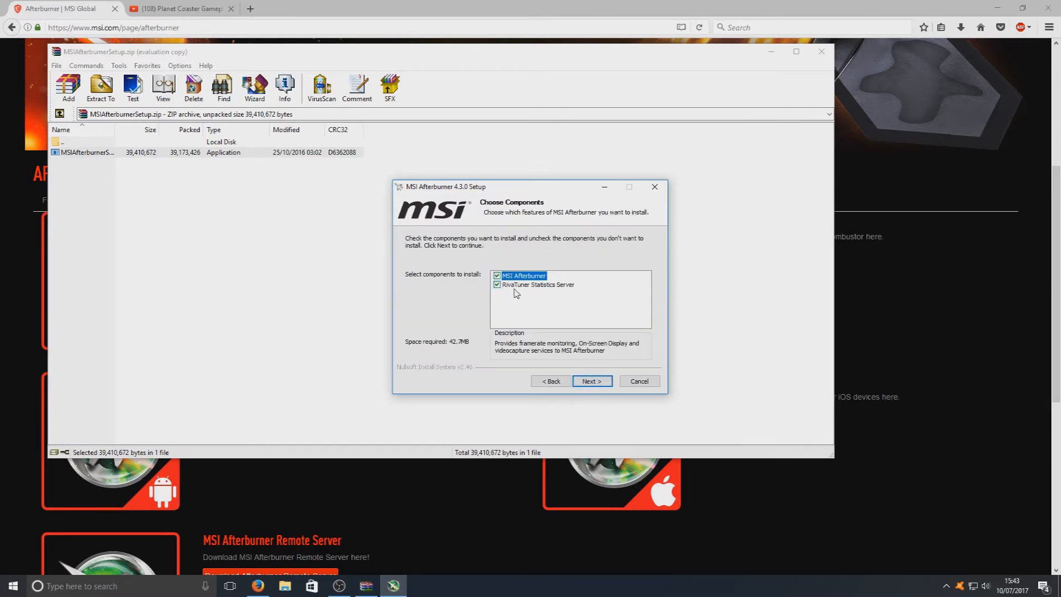
pyautogui.moveTo(549, 293)
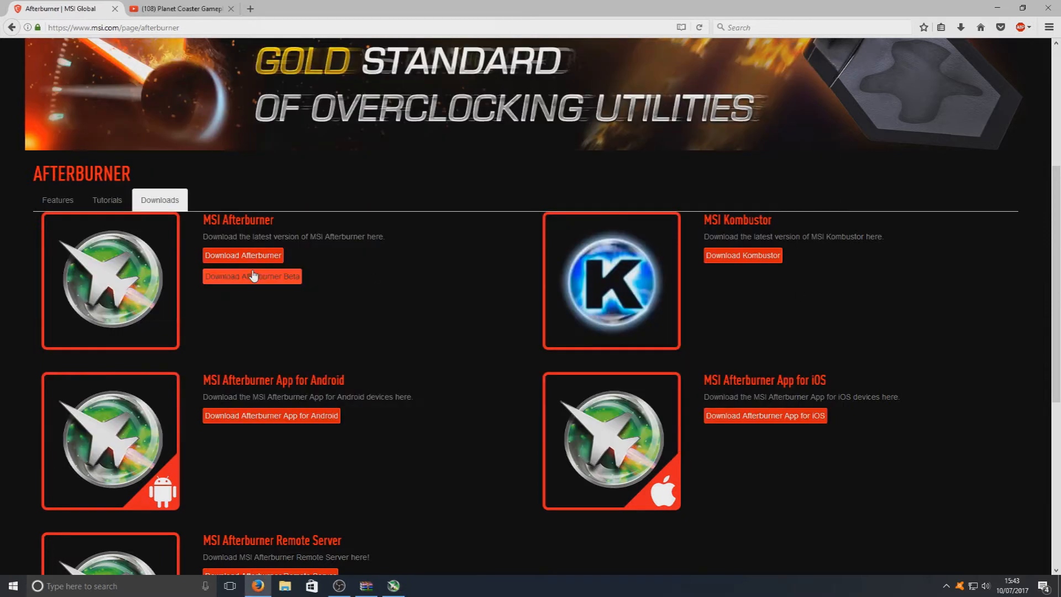
# Glance at the gameplay video, then return to the tab with setup at Choose Install Location.
pyautogui.click(178, 8)
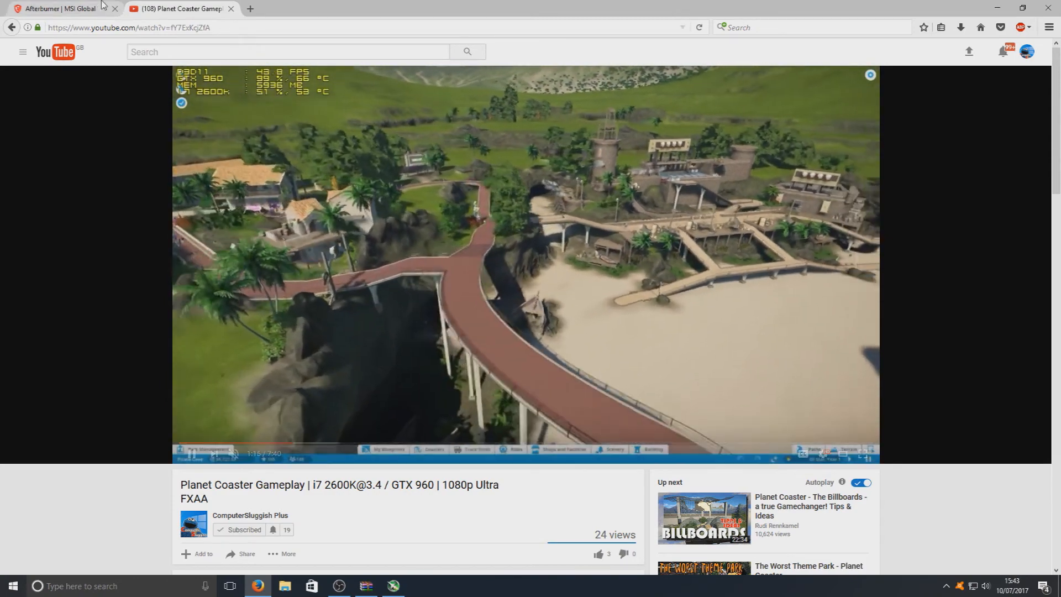
pyautogui.click(57, 8)
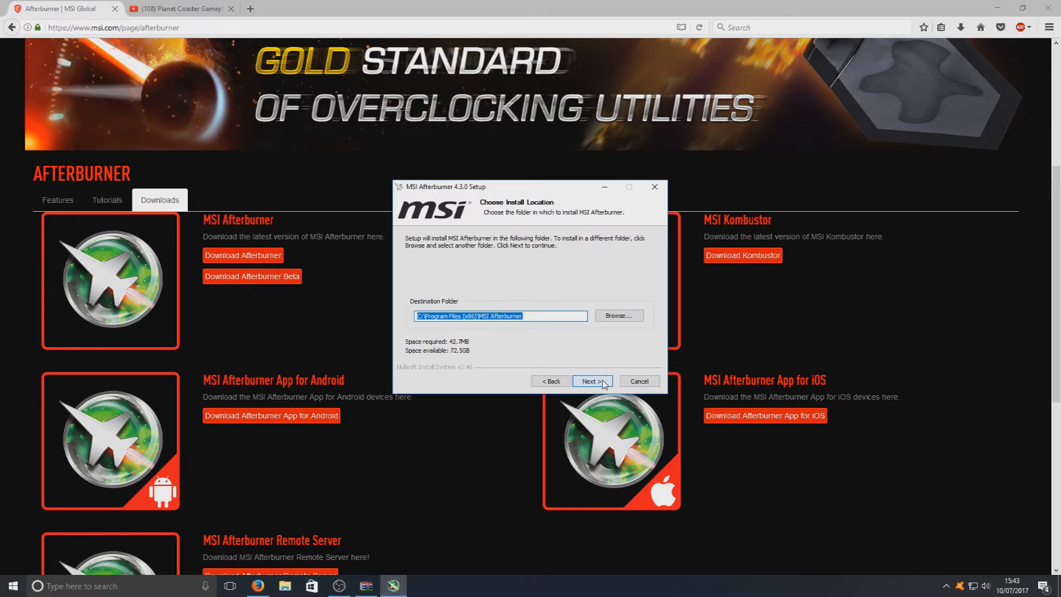
# Install Afterburner into the default Program Files (x86)\MSI Afterburner folder.
pyautogui.click(590, 381)
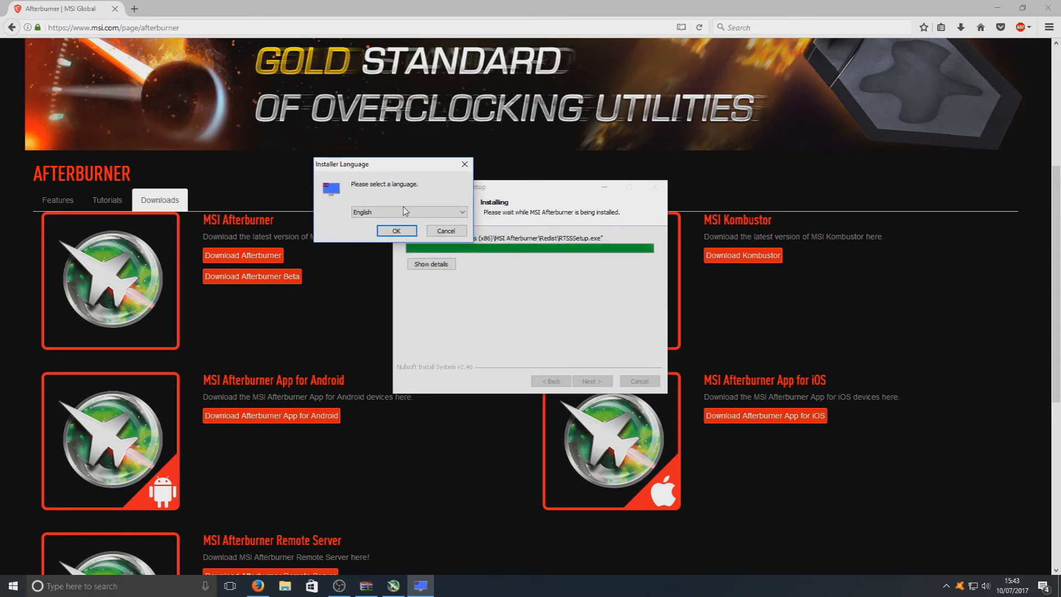
# Install RivaTuner Statistics Server in English, licence accepted, into its default folder.
pyautogui.click(395, 231)
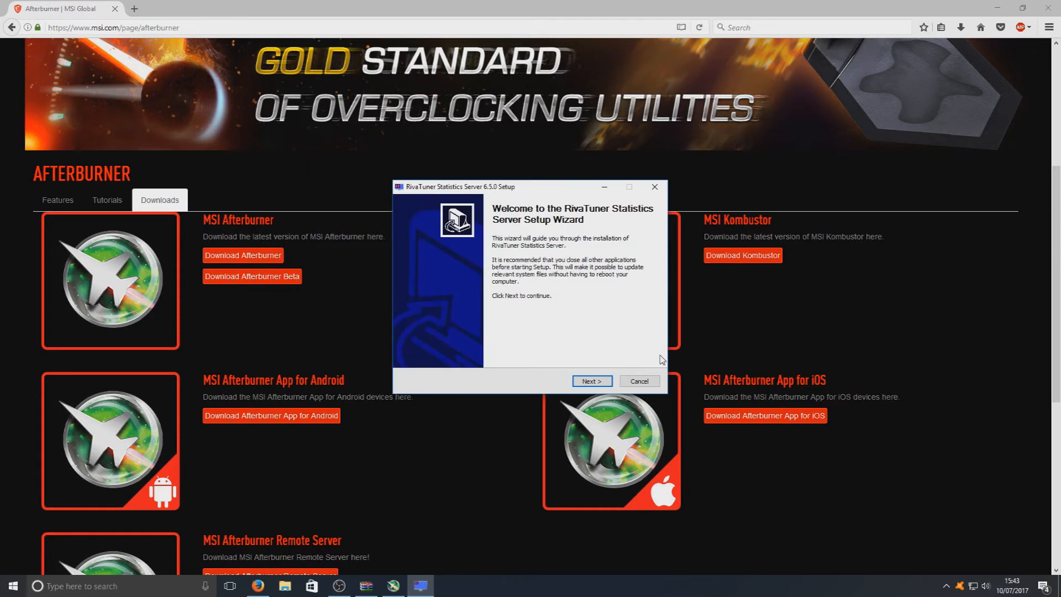
pyautogui.click(590, 381)
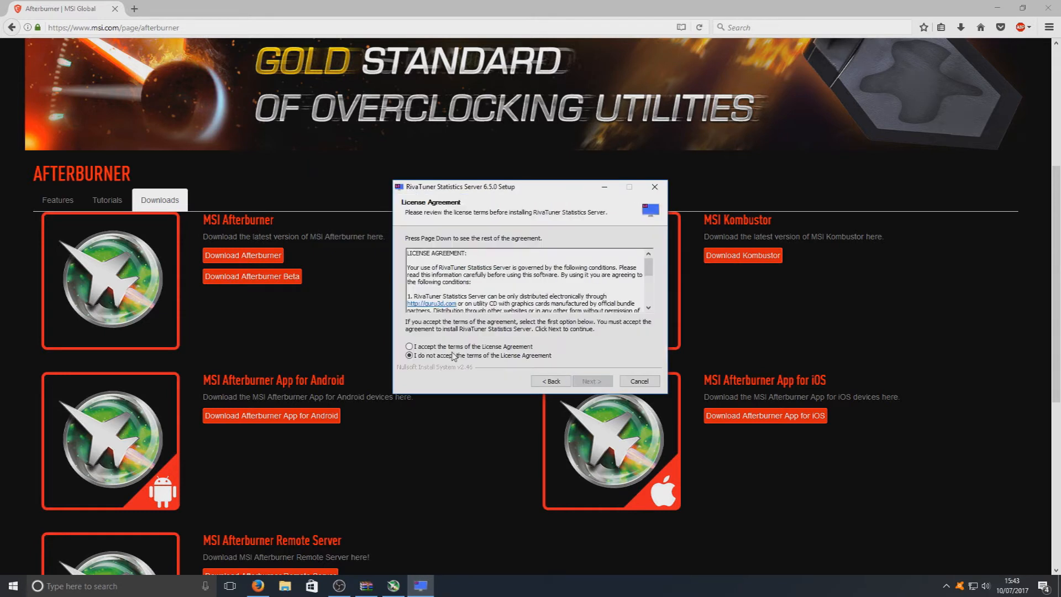
pyautogui.click(590, 381)
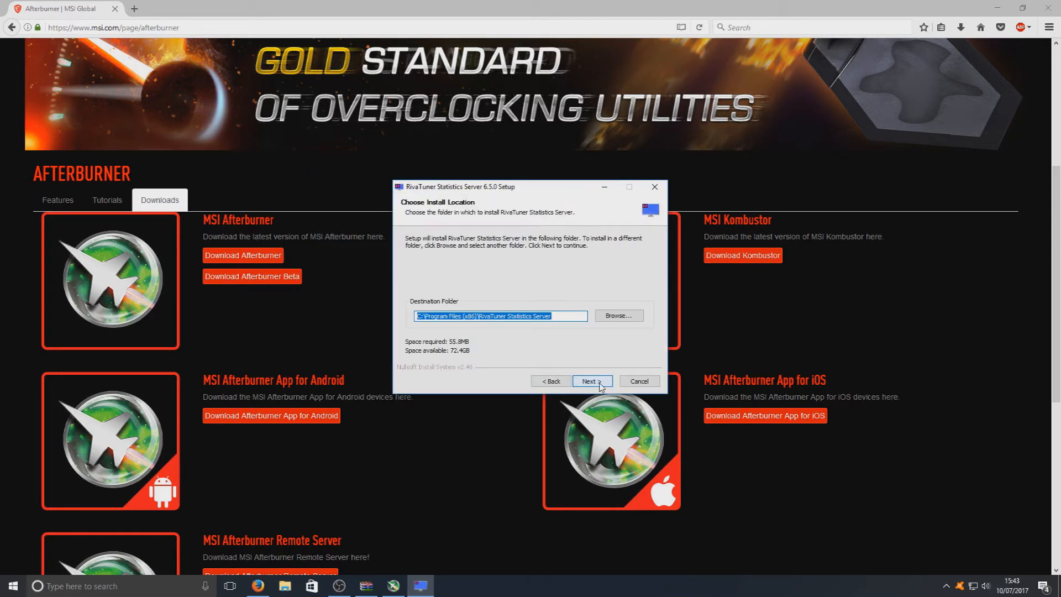
pyautogui.click(591, 382)
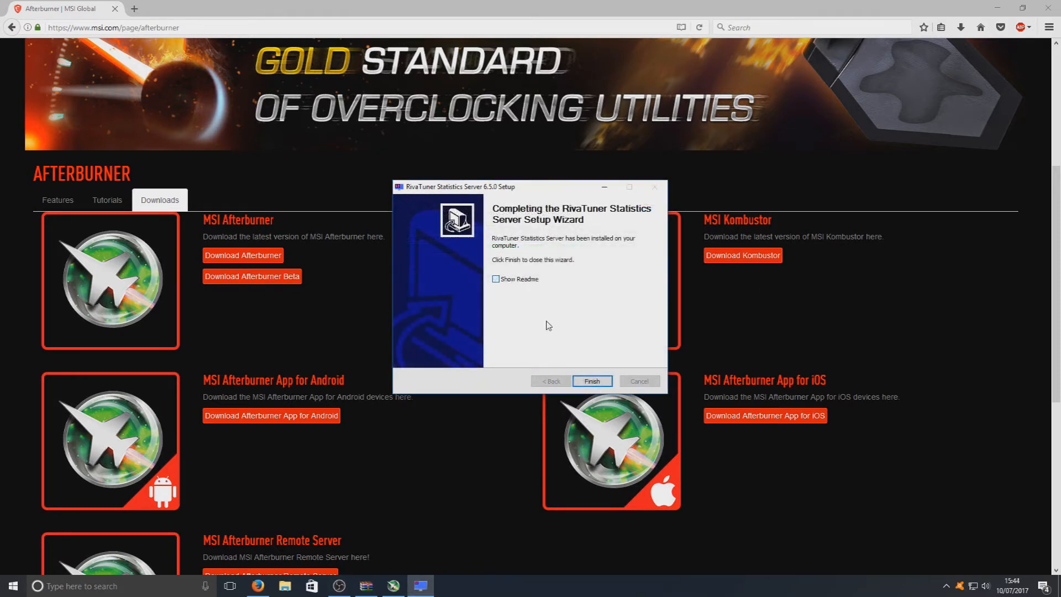
pyautogui.click(590, 382)
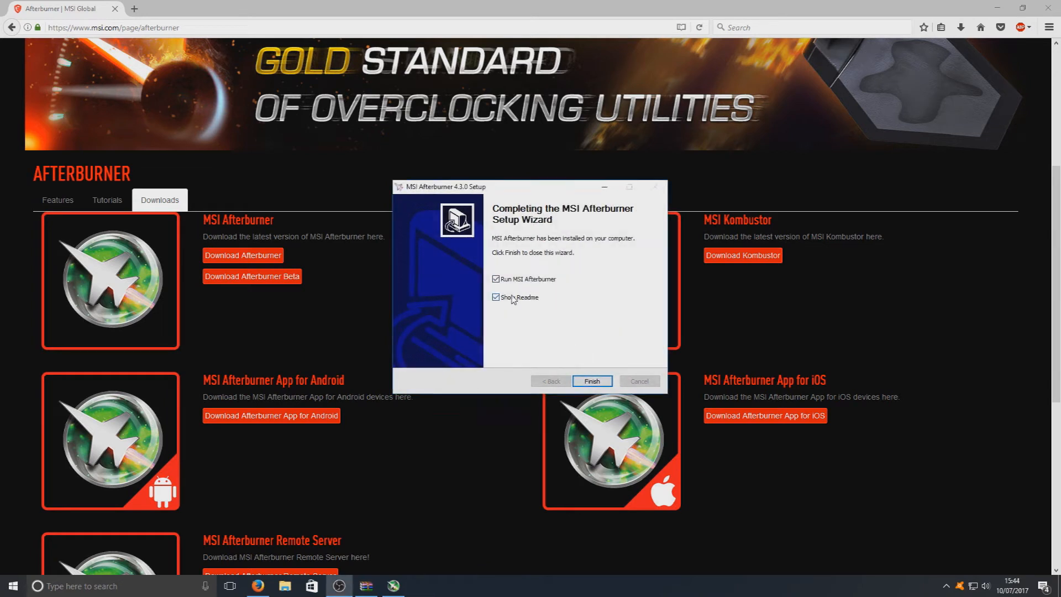
# Finish the Afterburner wizard with Show Readme unticked so Afterburner launches.
pyautogui.click(496, 296)
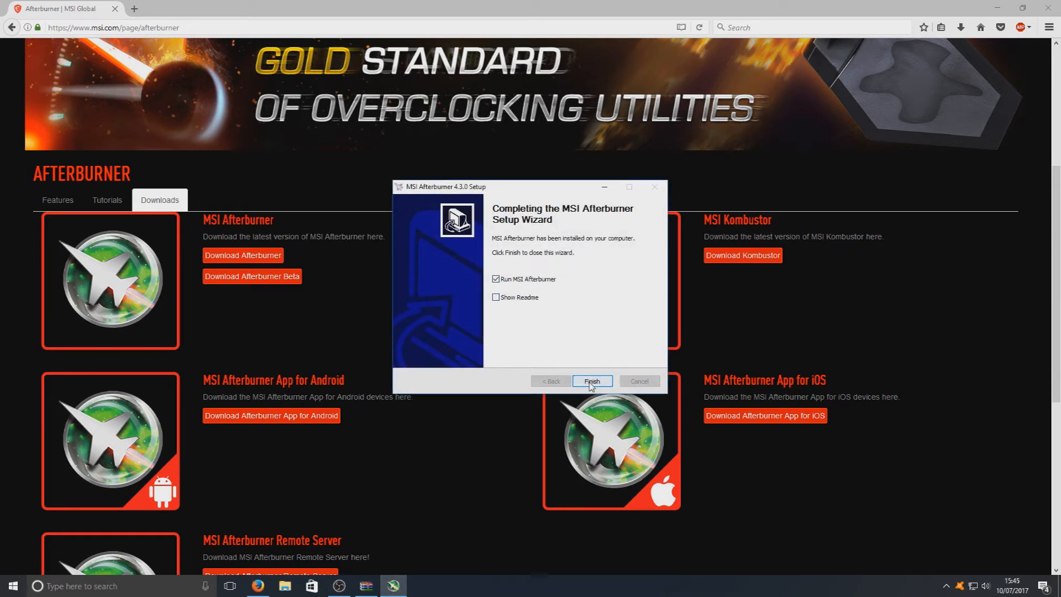
pyautogui.click(590, 381)
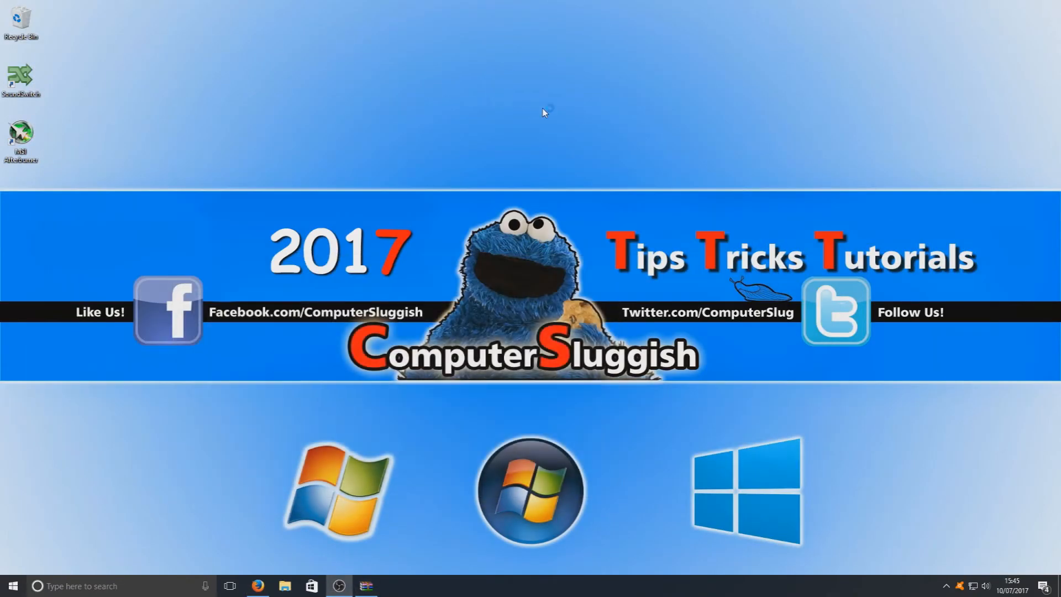
pyautogui.moveTo(580, 130)
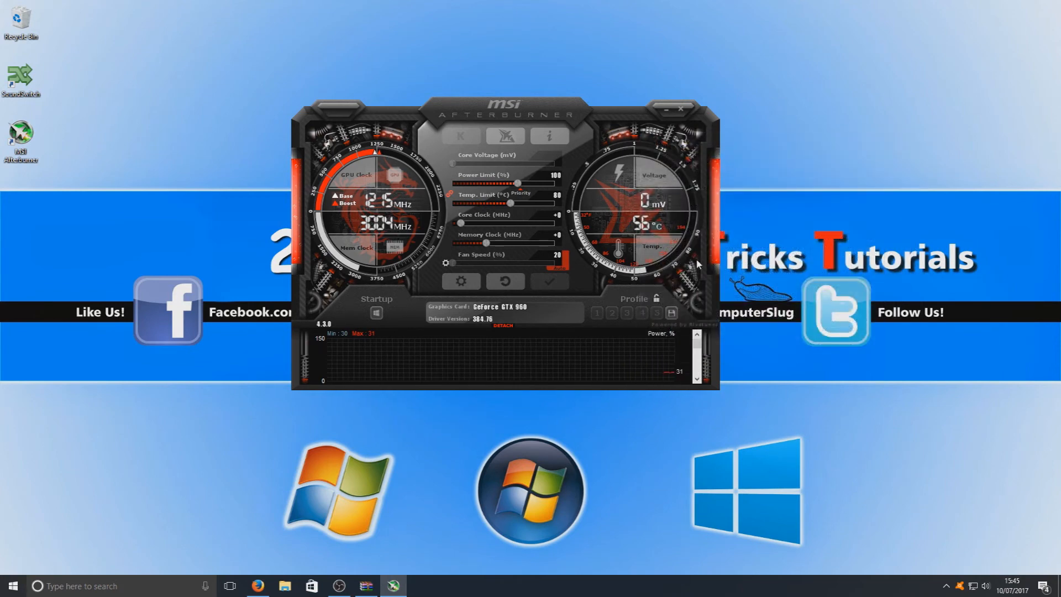
pyautogui.moveTo(649, 244)
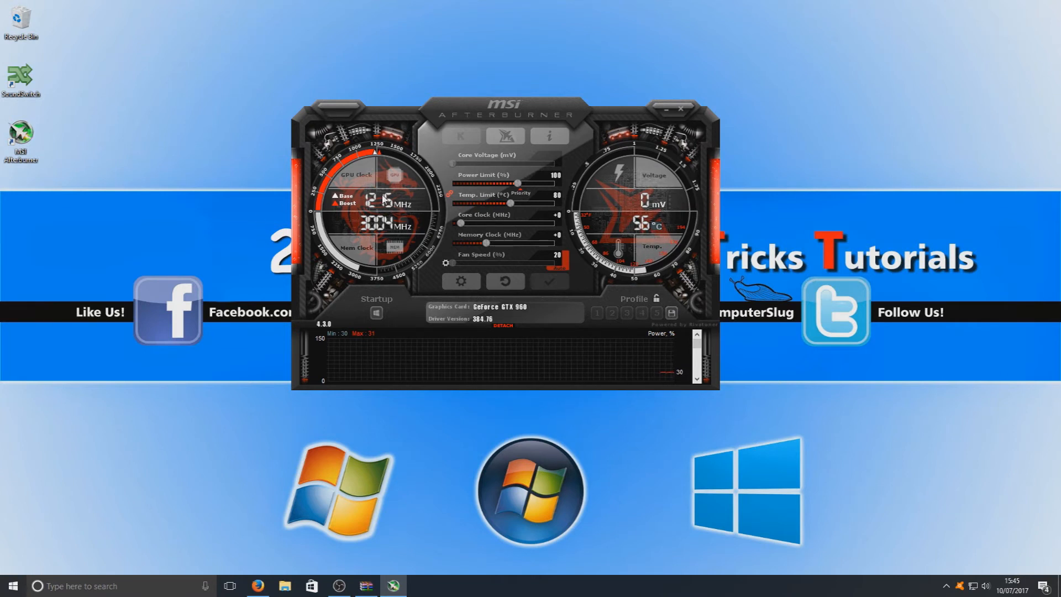
pyautogui.moveTo(406, 189)
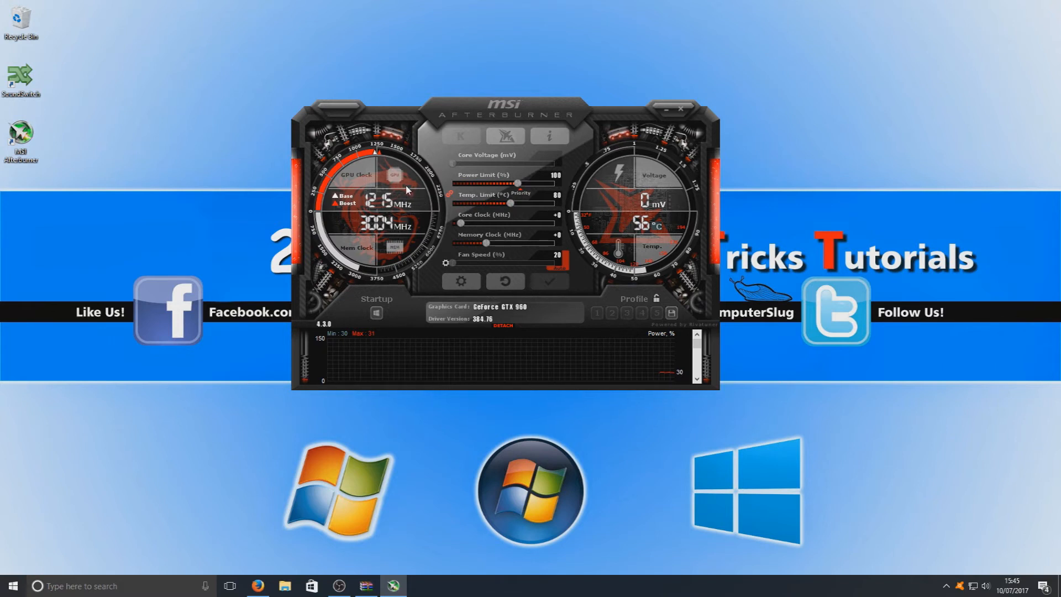
pyautogui.moveTo(523, 231)
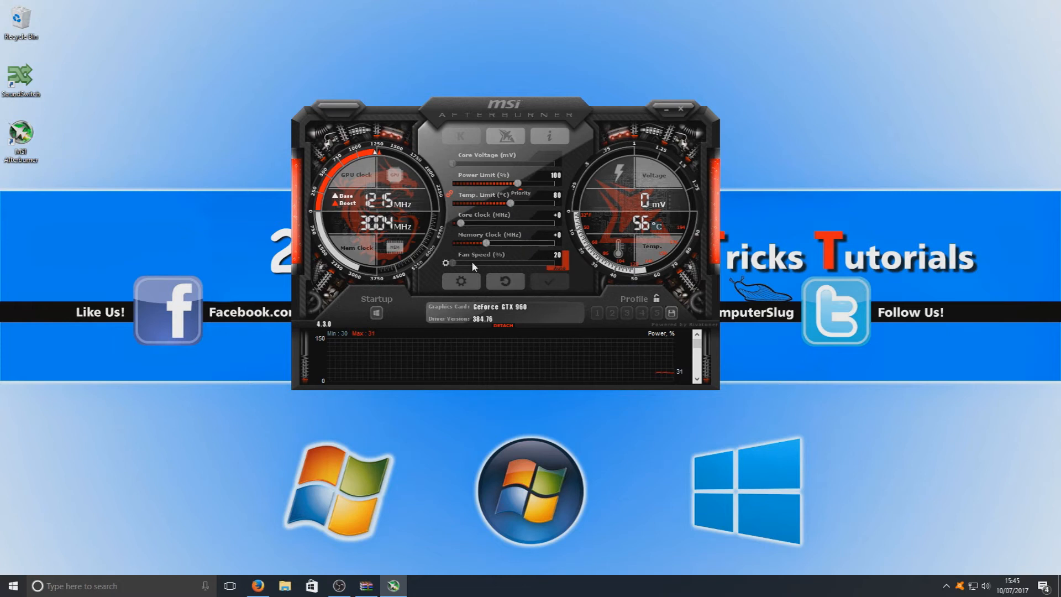
pyautogui.moveTo(532, 246)
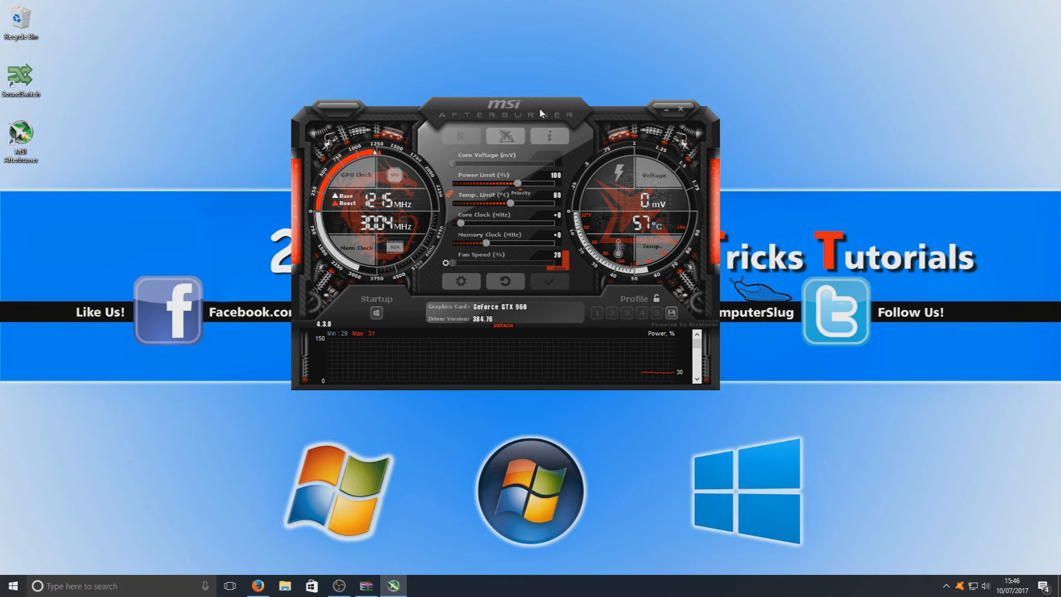
pyautogui.moveTo(743, 297)
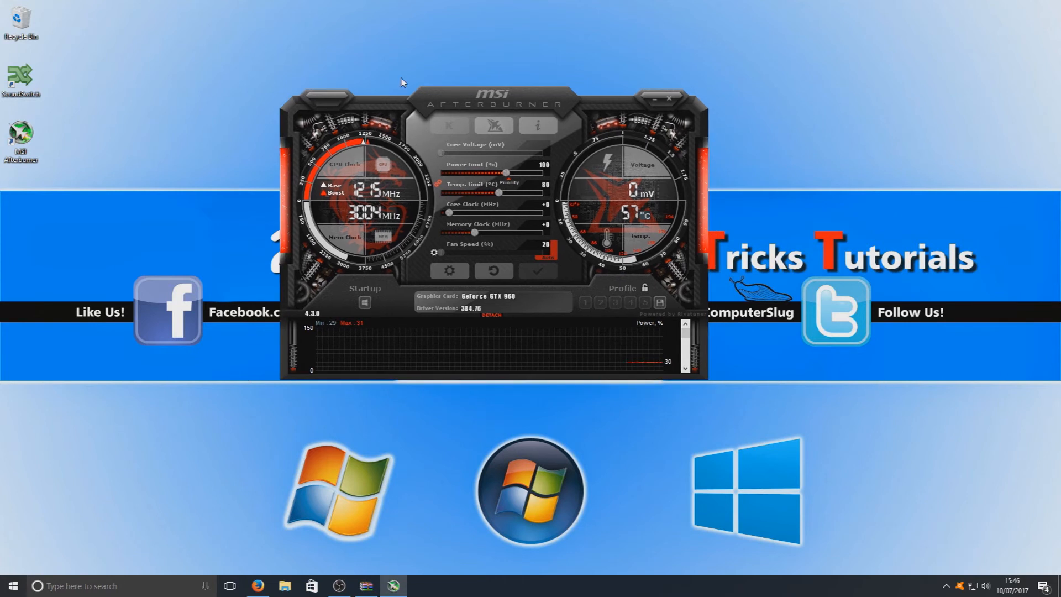
pyautogui.moveTo(552, 309)
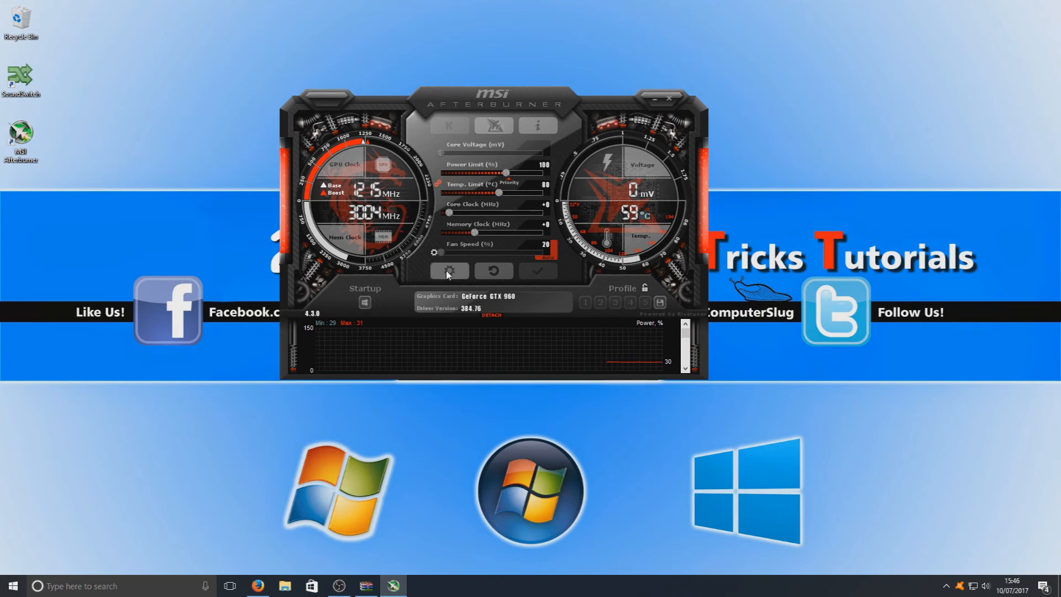
# Bring up Afterburner properties on the Monitoring page listing active hardware monitoring graphs.
pyautogui.click(448, 271)
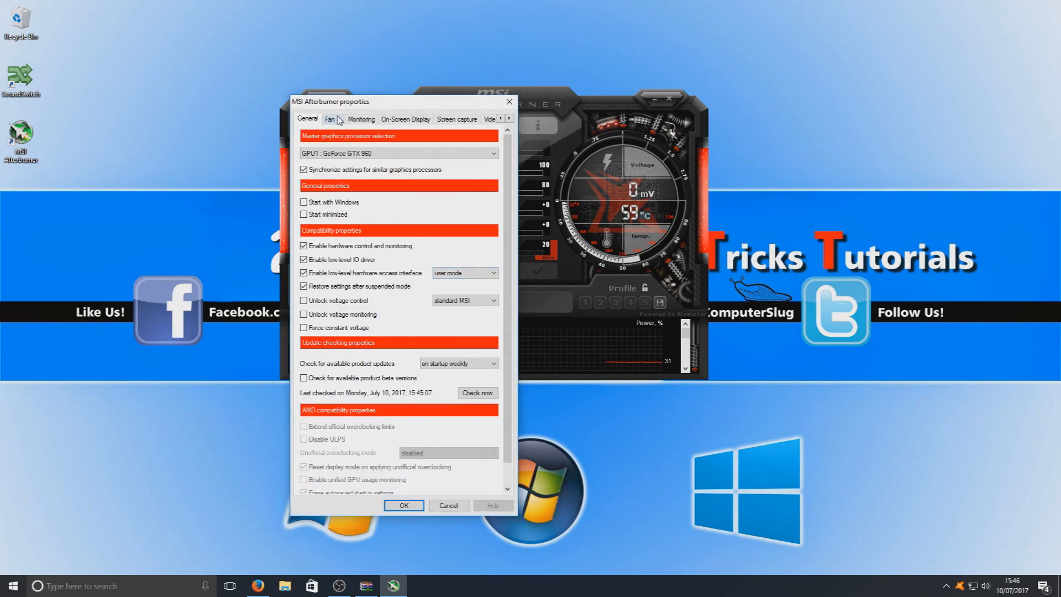
pyautogui.moveTo(361, 120)
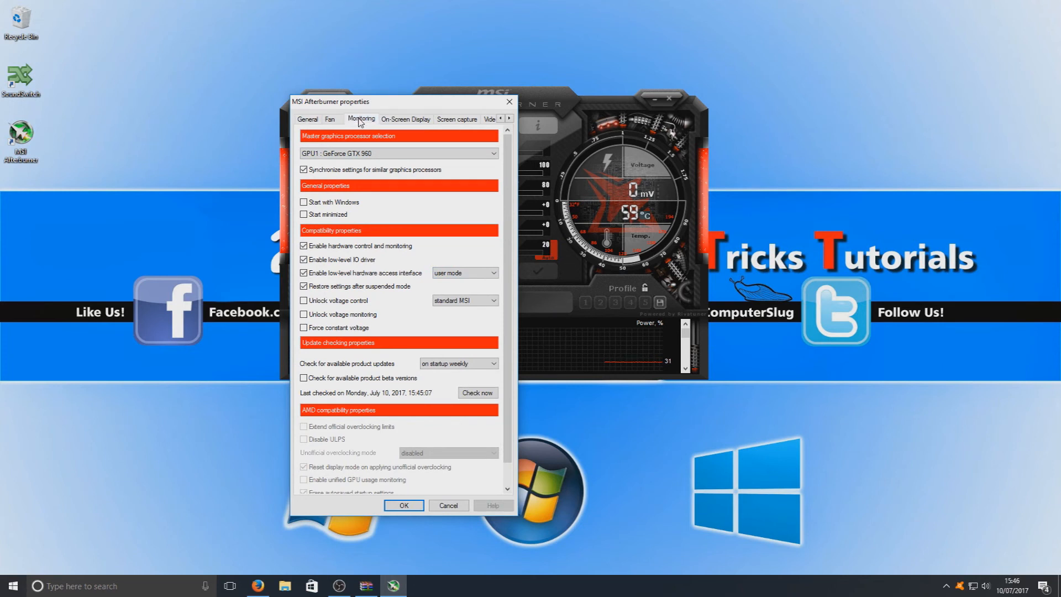
pyautogui.click(360, 119)
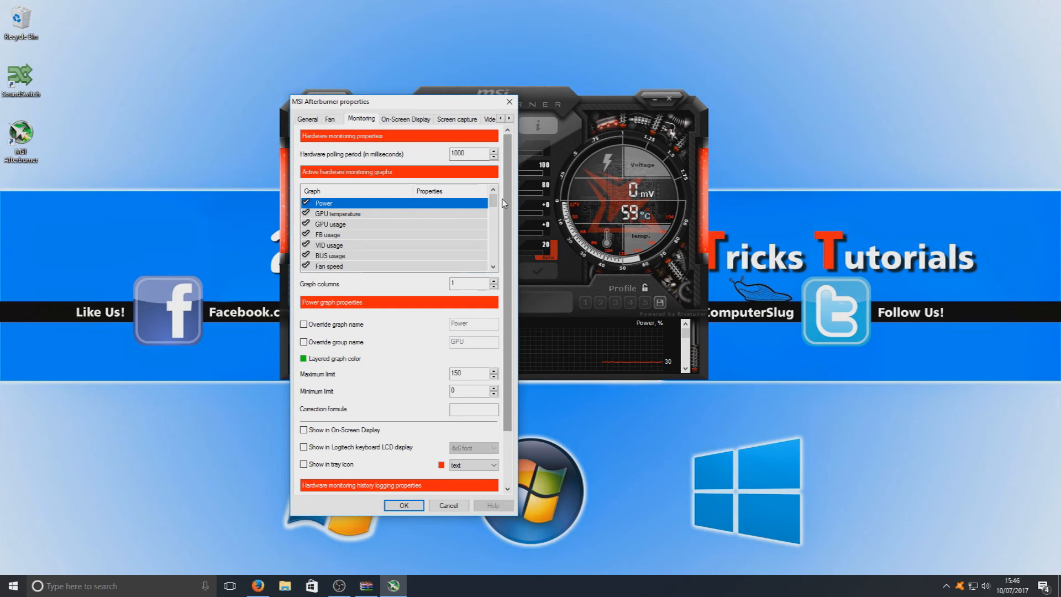
pyautogui.moveTo(381, 217)
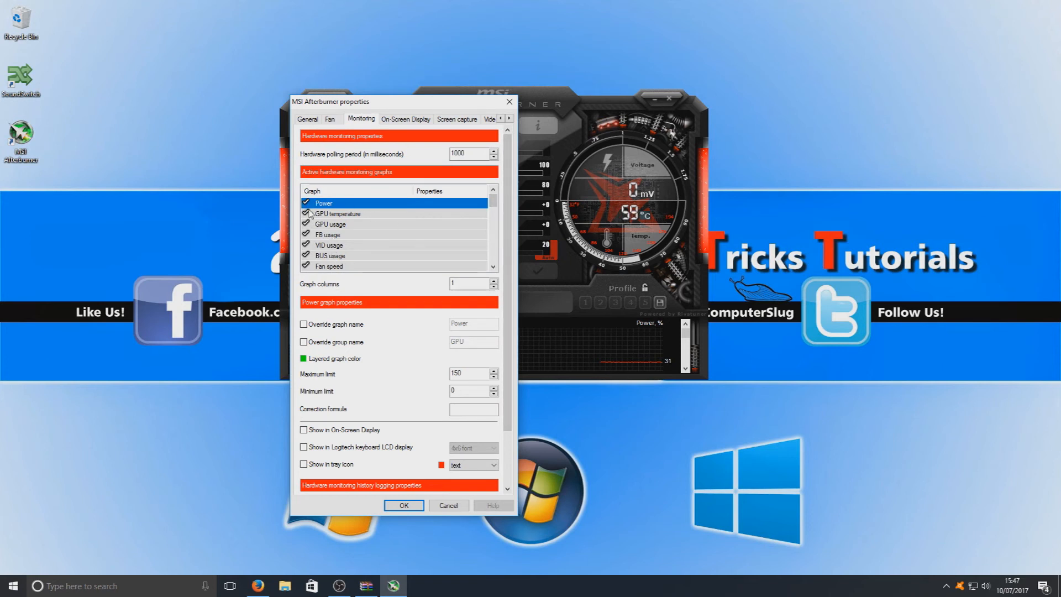
pyautogui.scroll(-3)
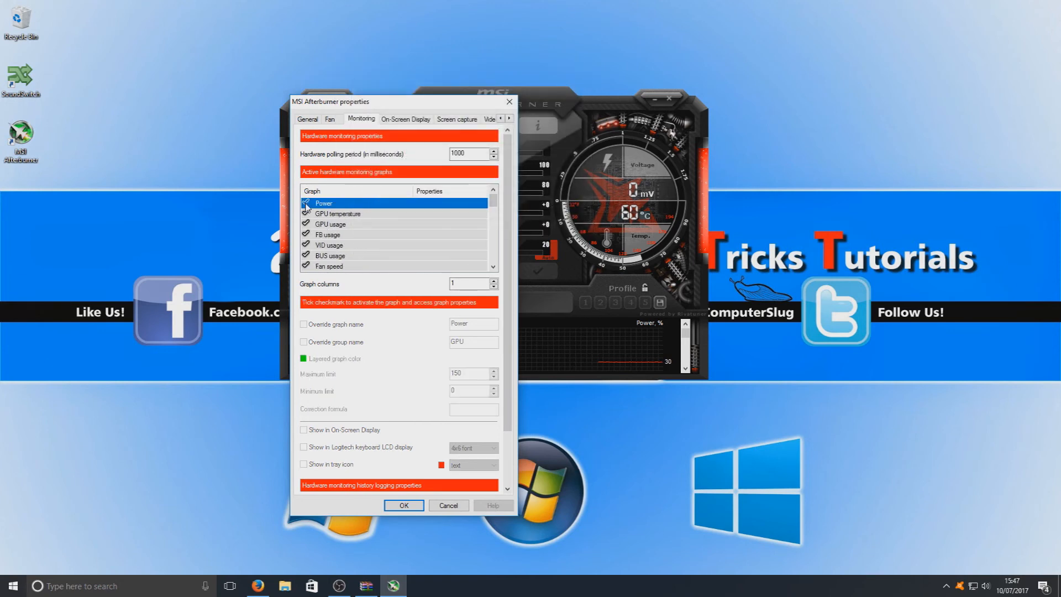
# Re-tick the Power graph and select CPU4 usage to show its graph properties.
pyautogui.click(305, 202)
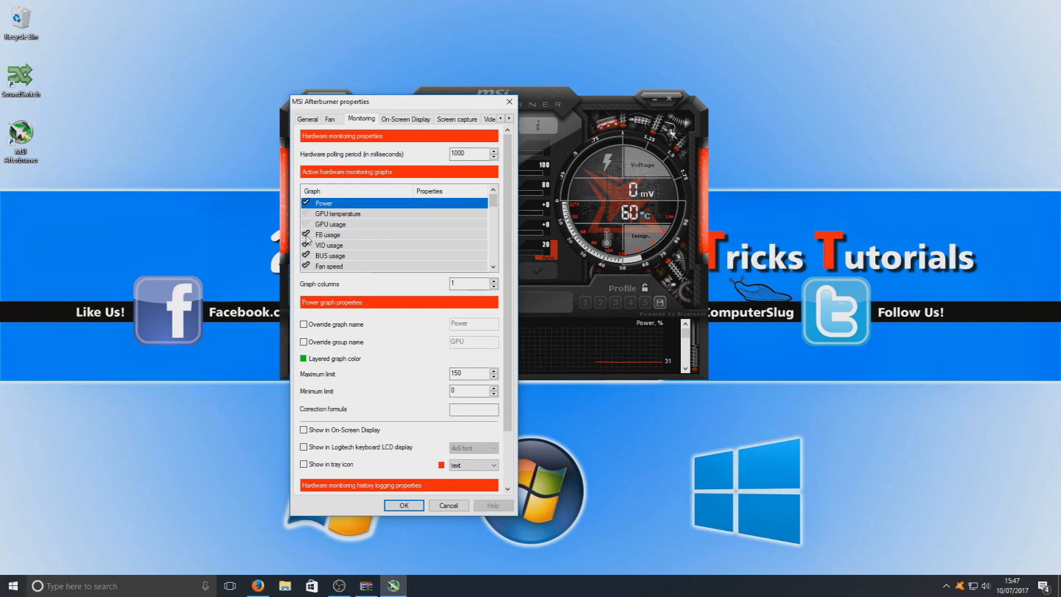
pyautogui.scroll(-3)
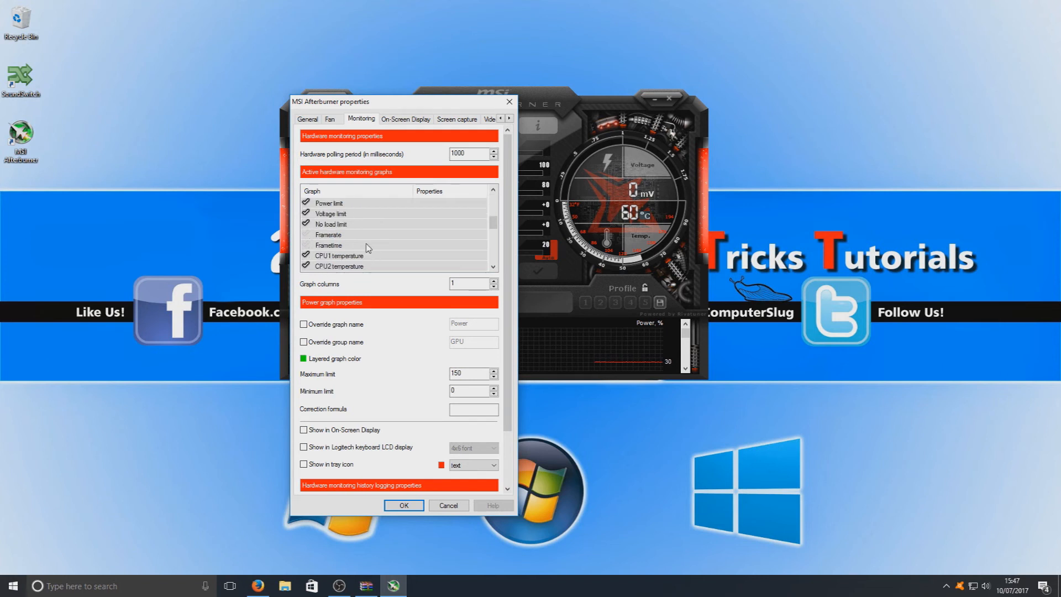
pyautogui.scroll(-3)
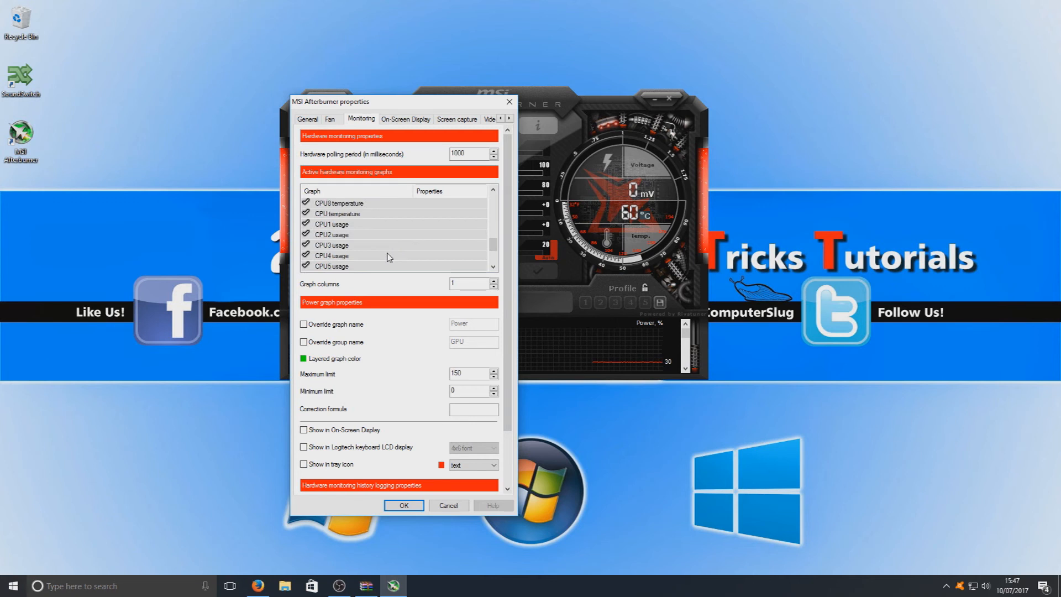
pyautogui.click(332, 255)
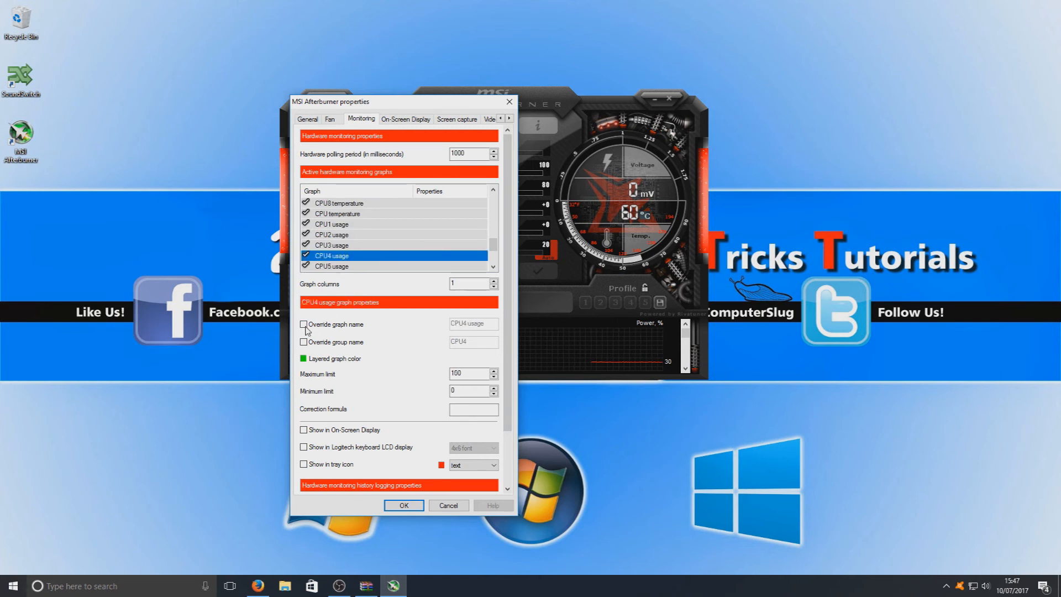
# Toggle Override graph name on for CPU4 usage, select the name, then leave it off.
pyautogui.click(304, 325)
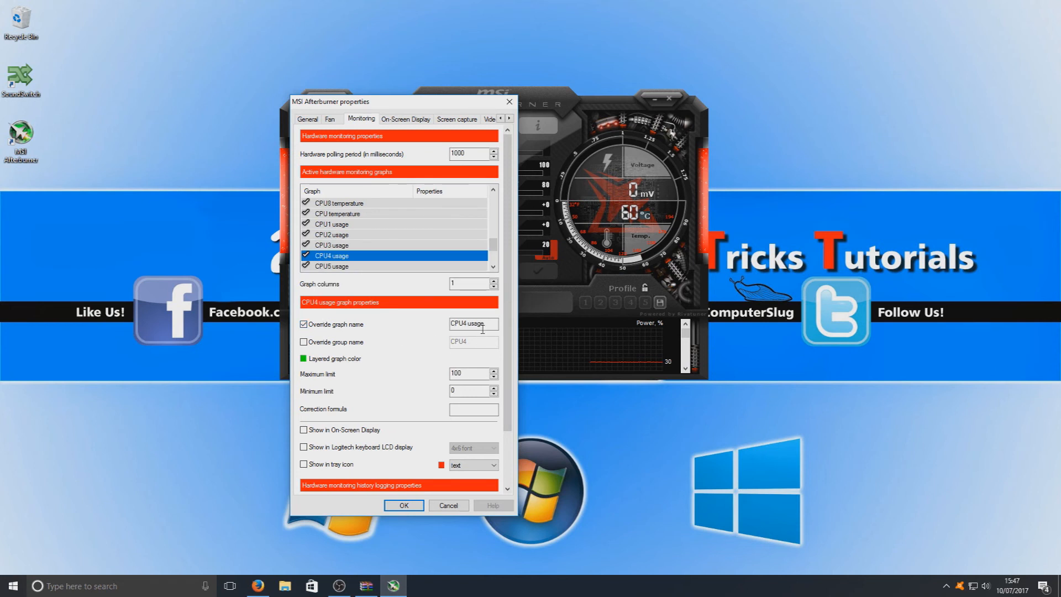
pyautogui.tripleClick(473, 324)
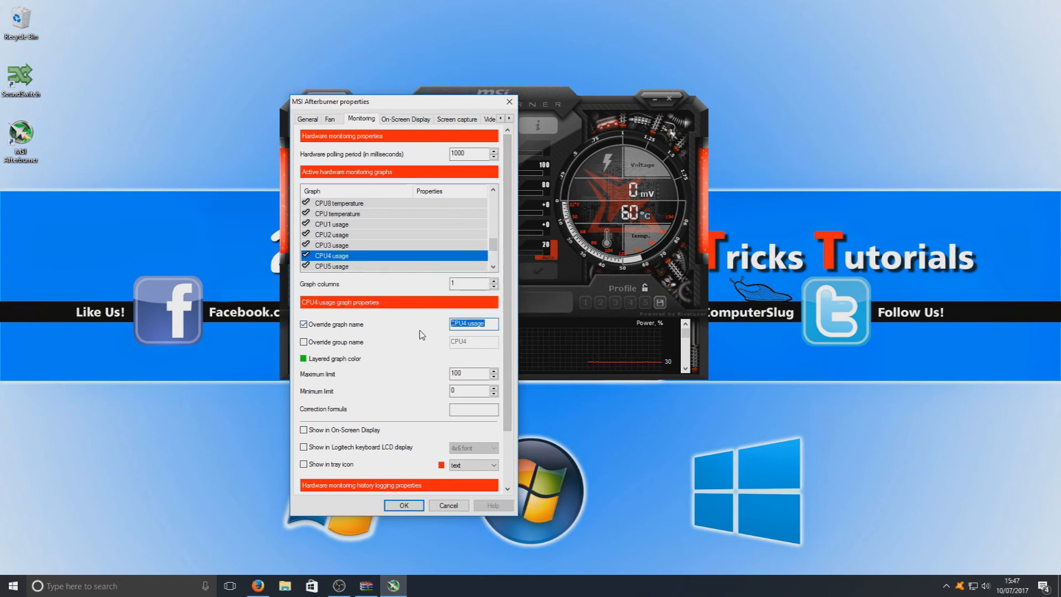
pyautogui.click(304, 324)
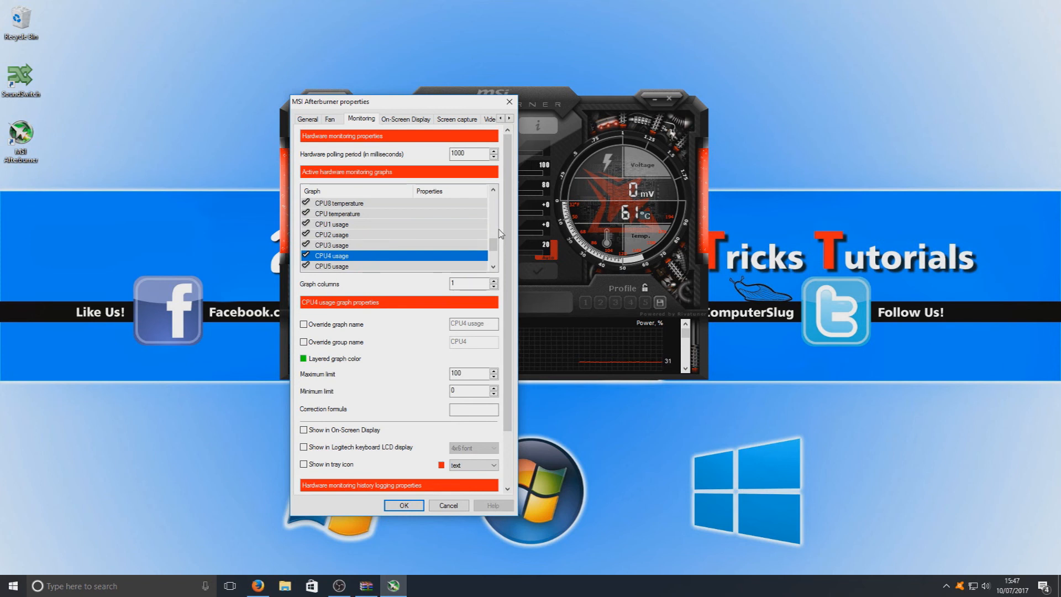
pyautogui.moveTo(5, 499)
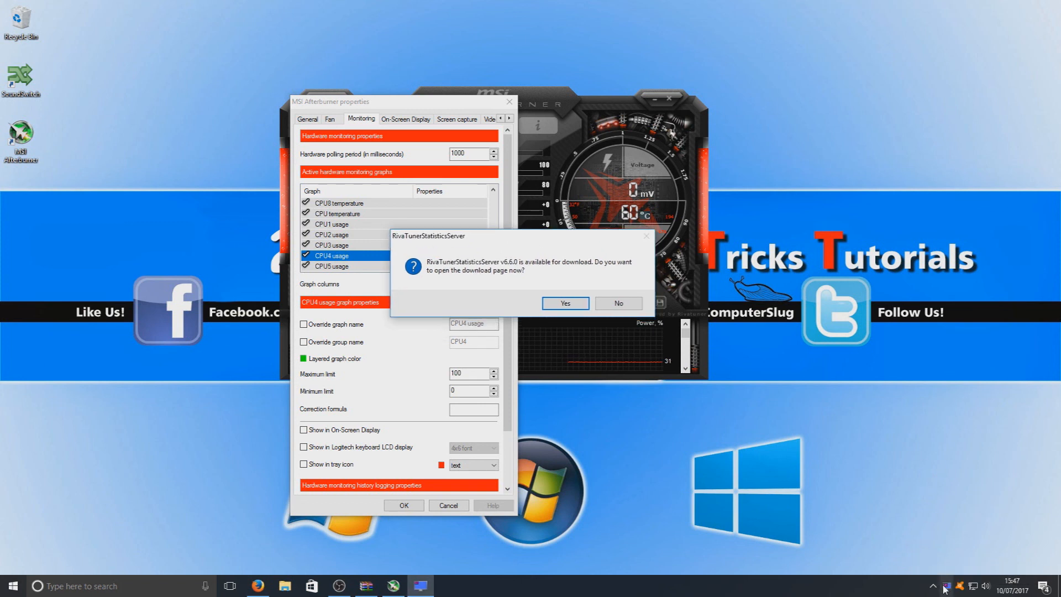
pyautogui.moveTo(910, 482)
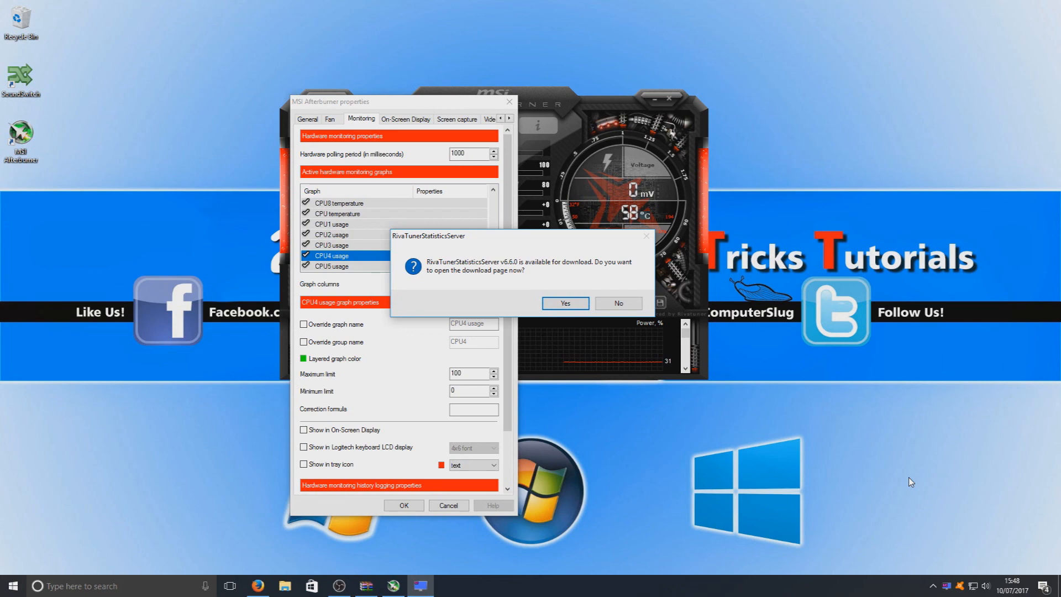
pyautogui.moveTo(795, 419)
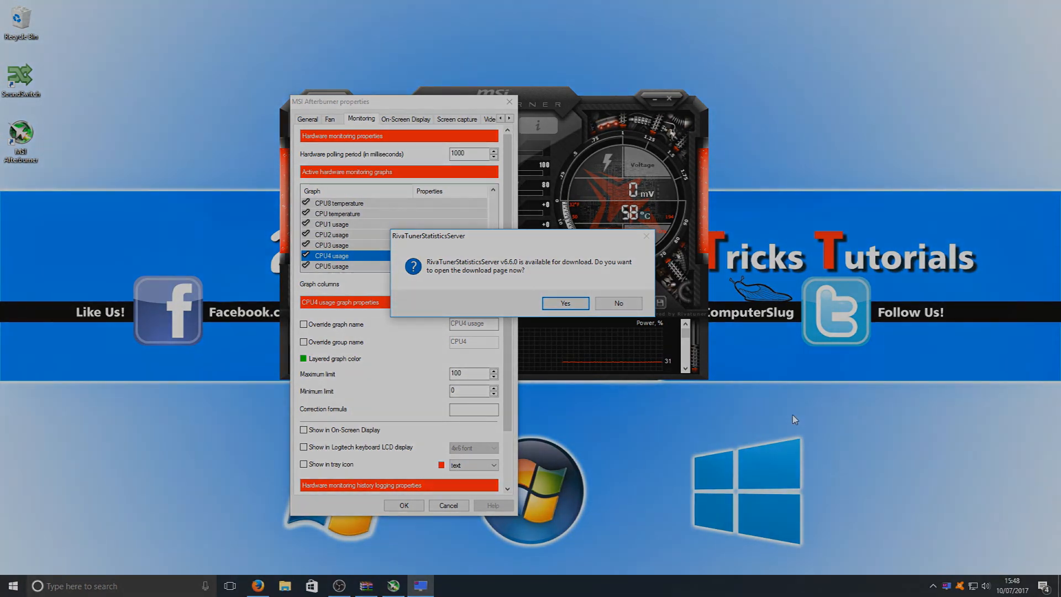